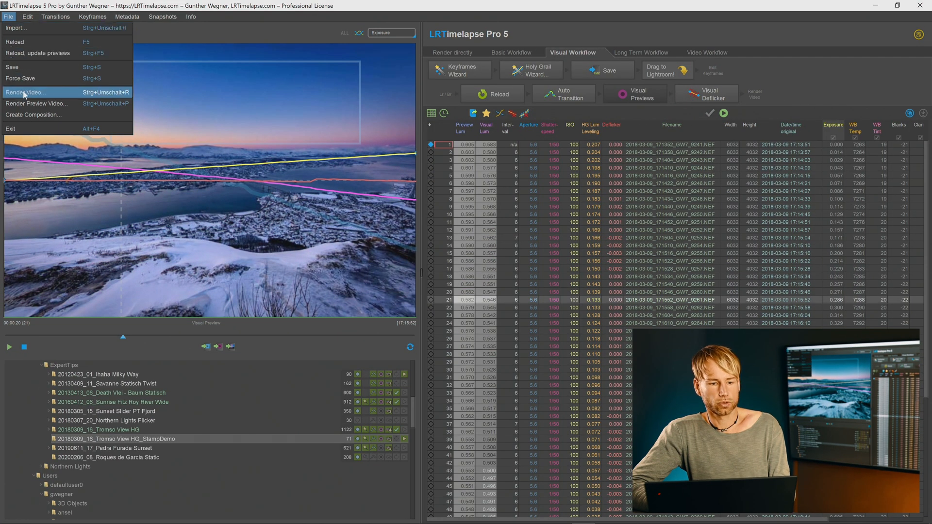
Step: Point the Render Video task at the LRT_20180309_16_Tromso_View_HG_StampDemo_Stamped sequence folder
{"action": "left_click", "coordinate": [25, 92]}
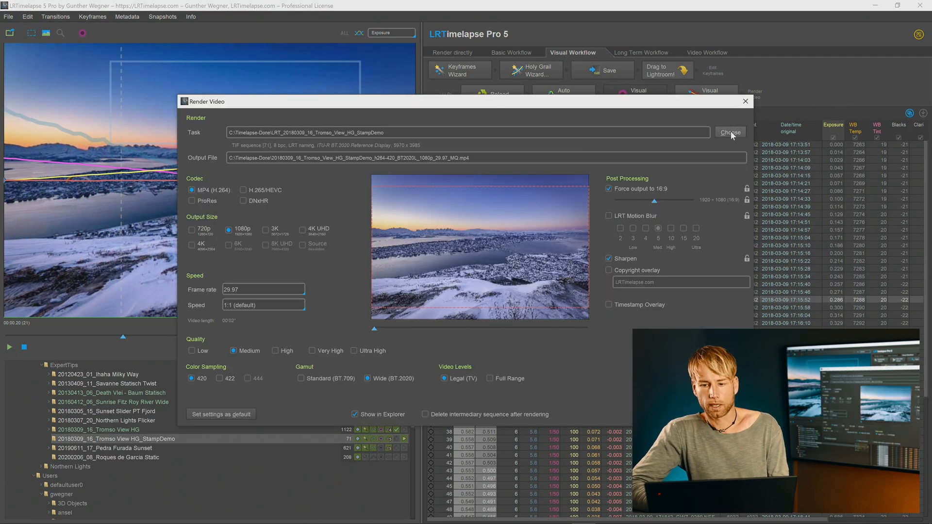
{"action": "left_click", "coordinate": [729, 133]}
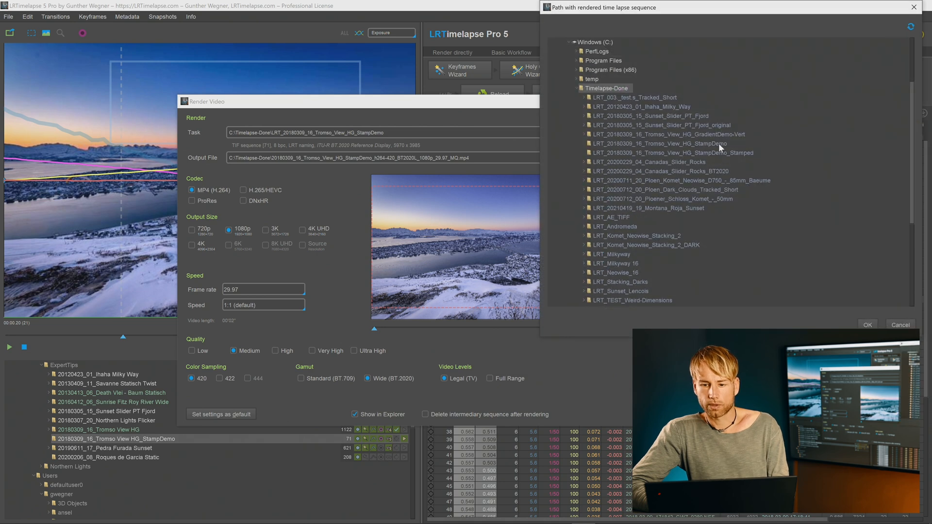
{"action": "left_click", "coordinate": [673, 152]}
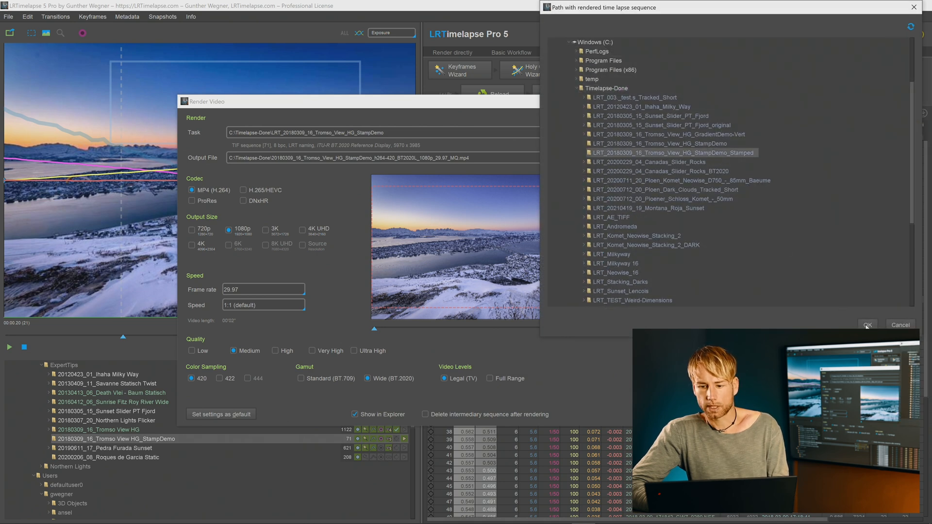
{"action": "left_click", "coordinate": [866, 324]}
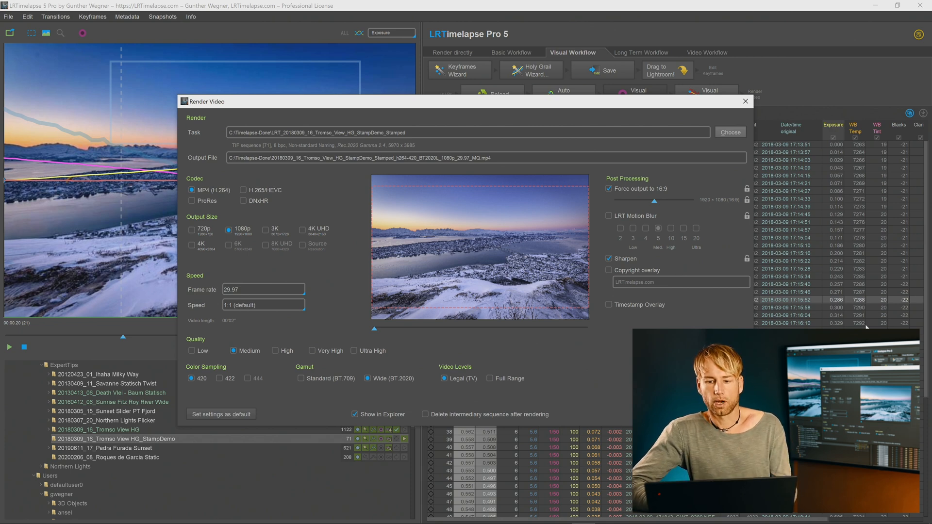
{"action": "mouse_move", "coordinate": [759, 203]}
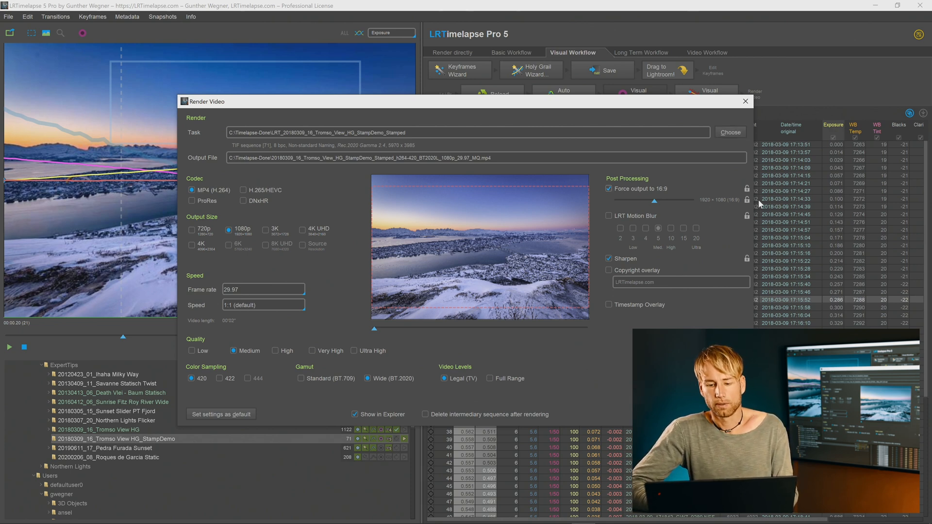
Step: Enable LRT Motion Blur and set DNxHR codec, 4K UHD size and High quality for the render
{"action": "left_click", "coordinate": [608, 215]}
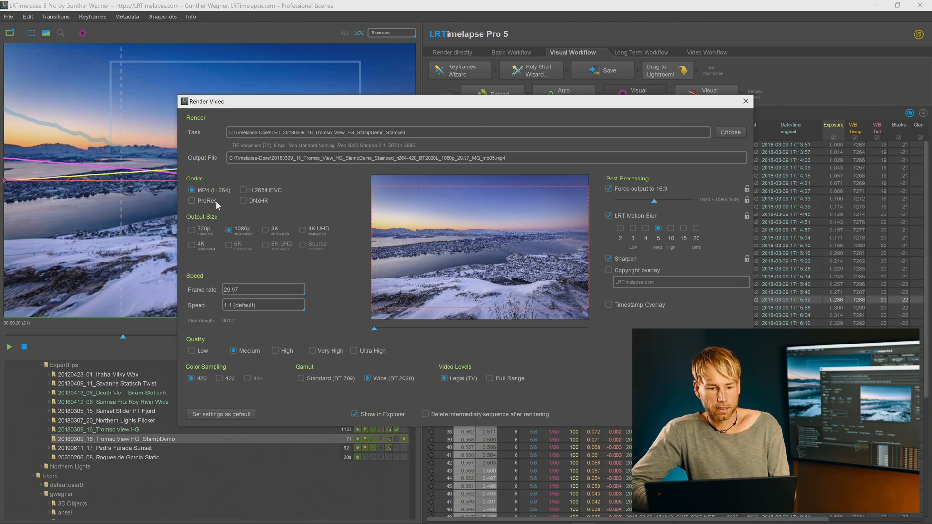
{"action": "left_click", "coordinate": [244, 200]}
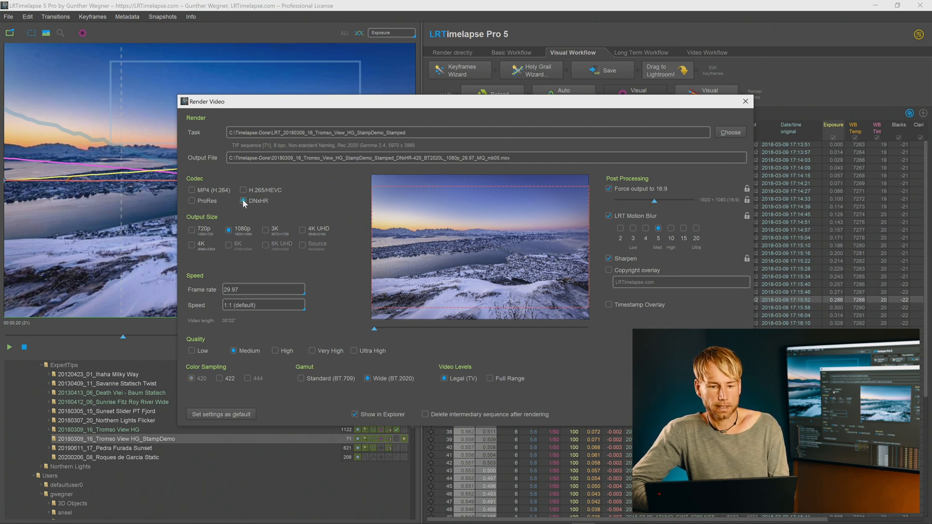
{"action": "mouse_move", "coordinate": [308, 230]}
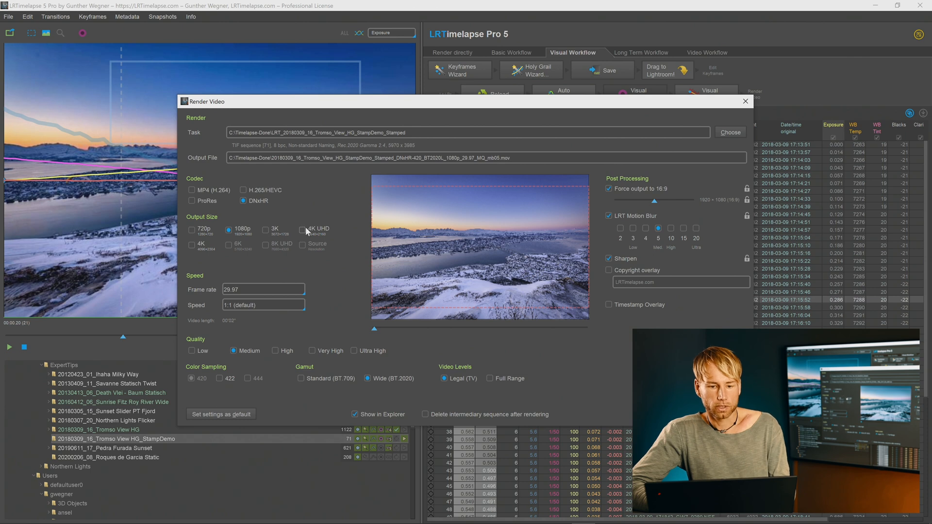
{"action": "left_click", "coordinate": [303, 229]}
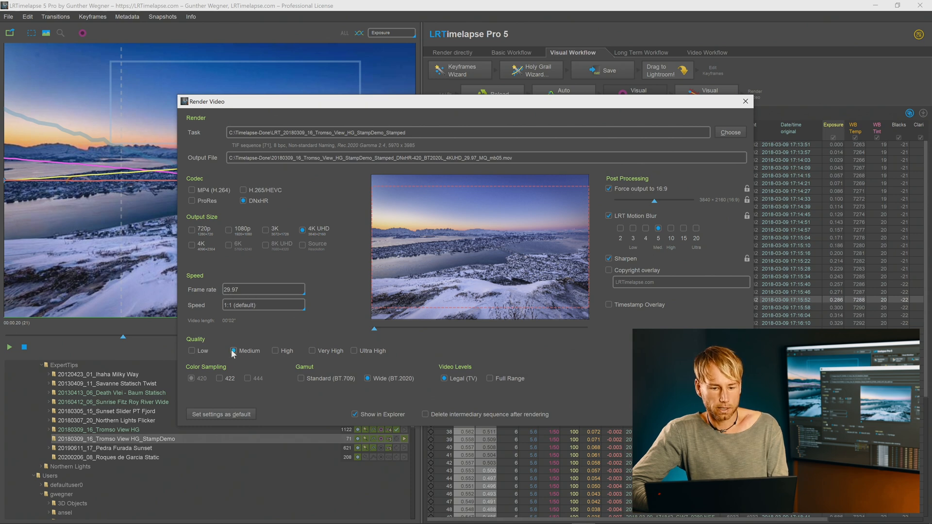
{"action": "left_click", "coordinate": [273, 351]}
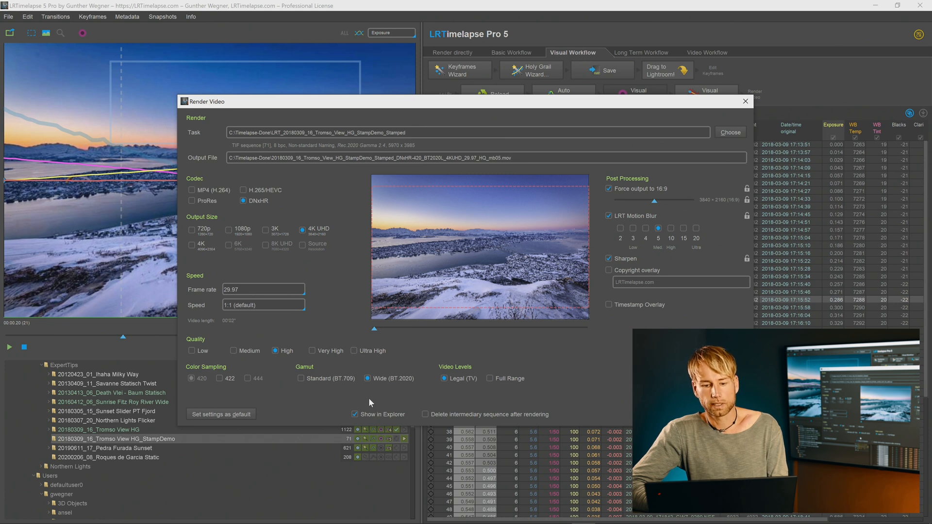
{"action": "mouse_move", "coordinate": [363, 366]}
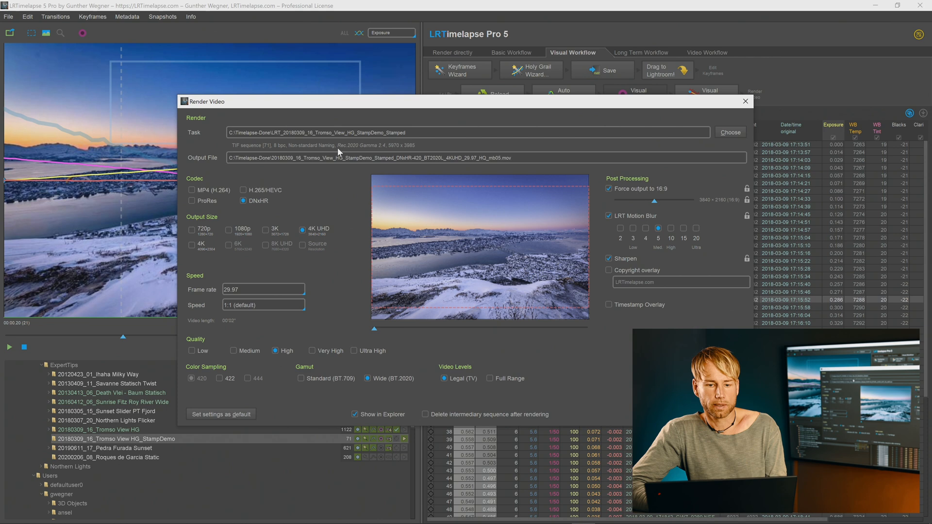
{"action": "mouse_move", "coordinate": [349, 150]}
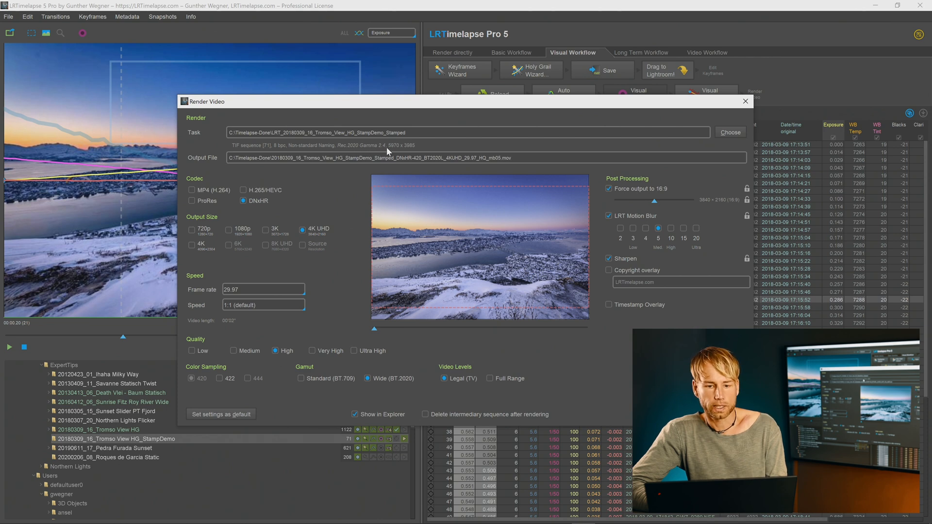
{"action": "mouse_move", "coordinate": [562, 429]}
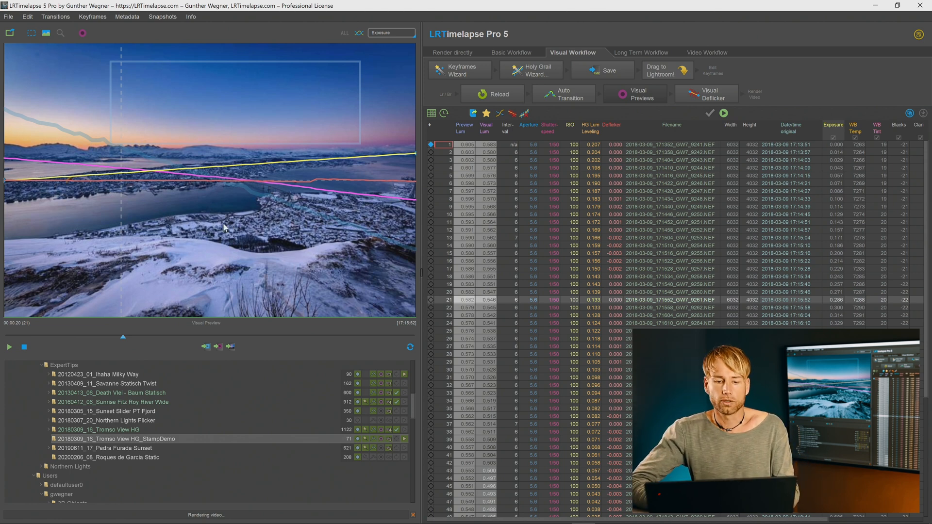
Step: Reopen Render Video during rendering and Shift-select a range of sequence folders as sources
{"action": "left_click", "coordinate": [9, 16]}
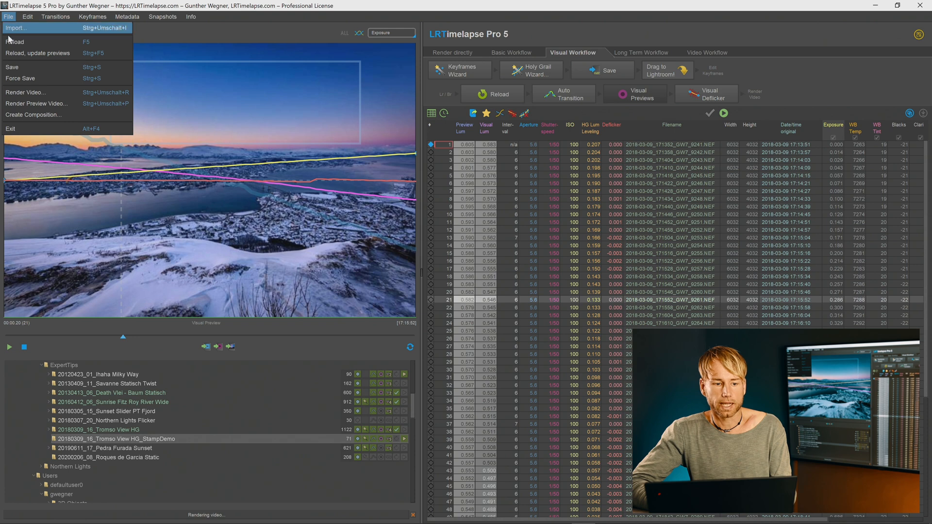
{"action": "left_click", "coordinate": [27, 92]}
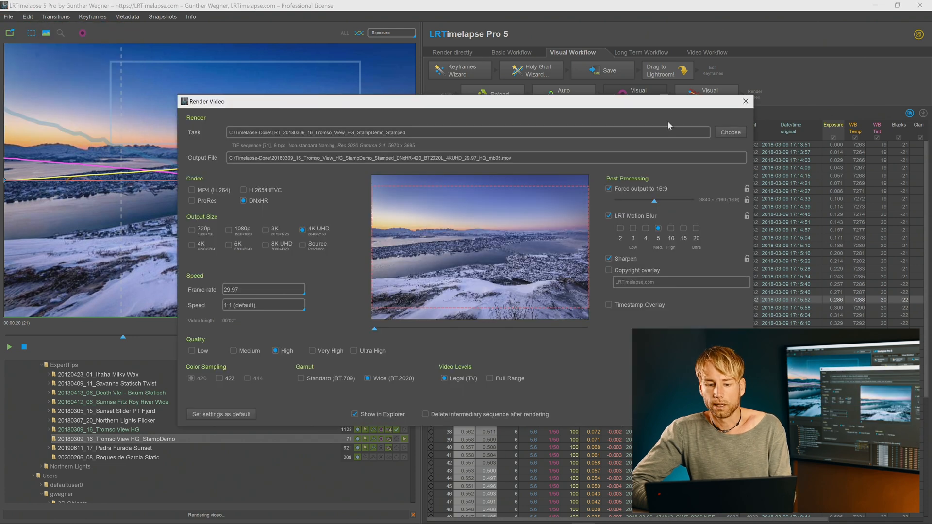
{"action": "left_click", "coordinate": [730, 132]}
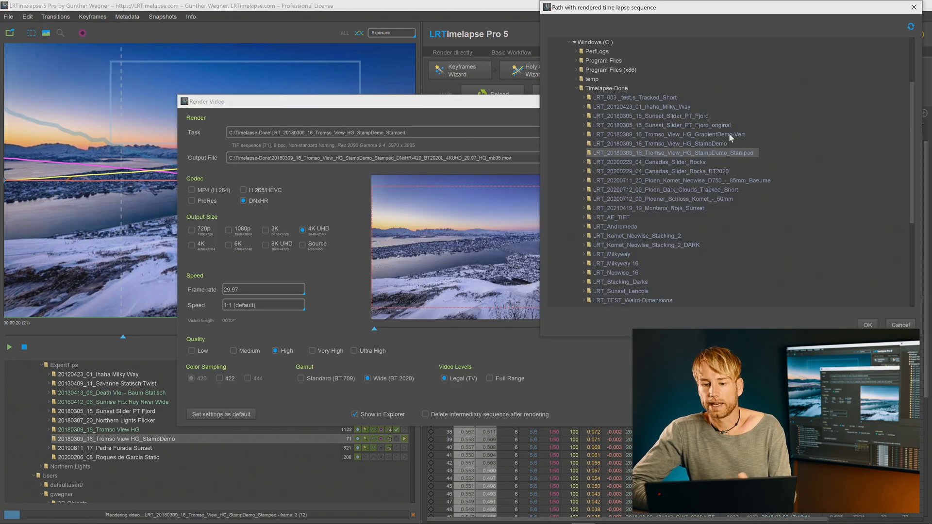
{"action": "left_click", "coordinate": [661, 126]}
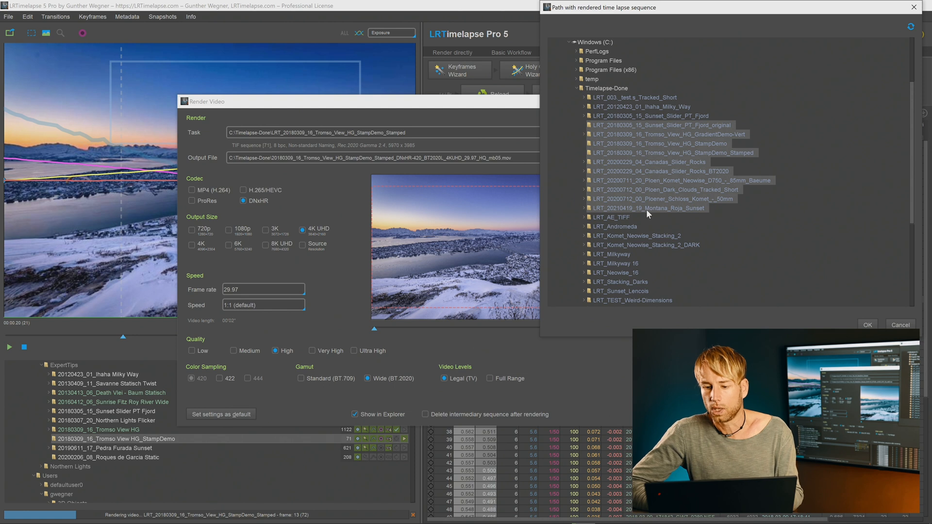
{"action": "mouse_move", "coordinate": [702, 144]}
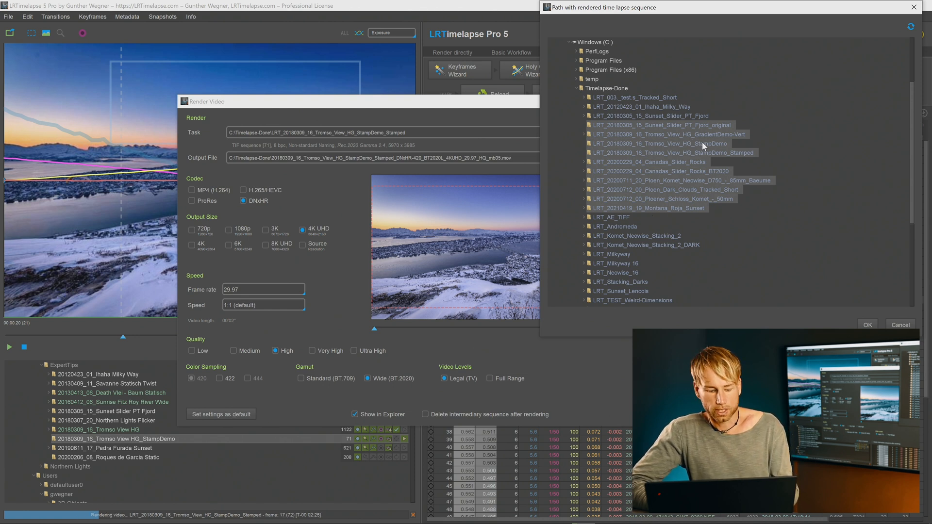